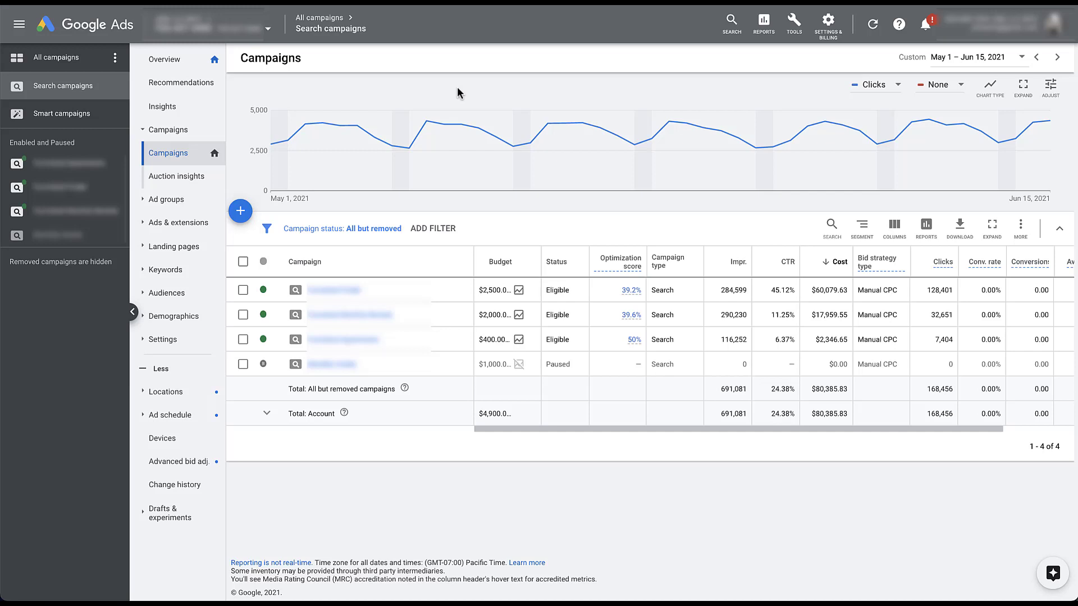
Step: Expand Ads & extensions and go to the Extensions summary page
{"action": "left_click", "coordinate": [178, 222]}
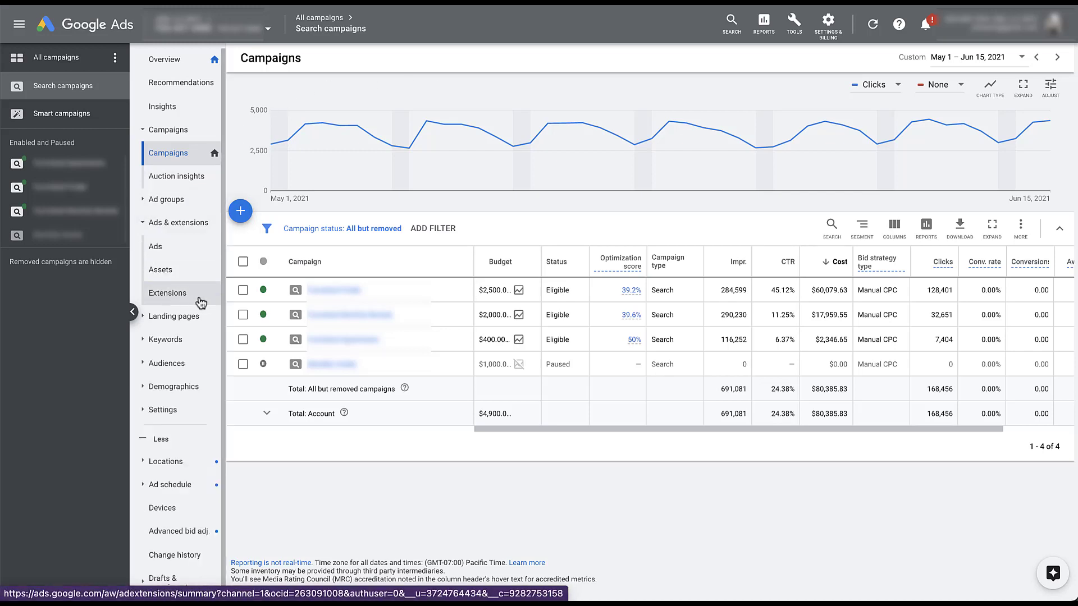
{"action": "left_click", "coordinate": [167, 292]}
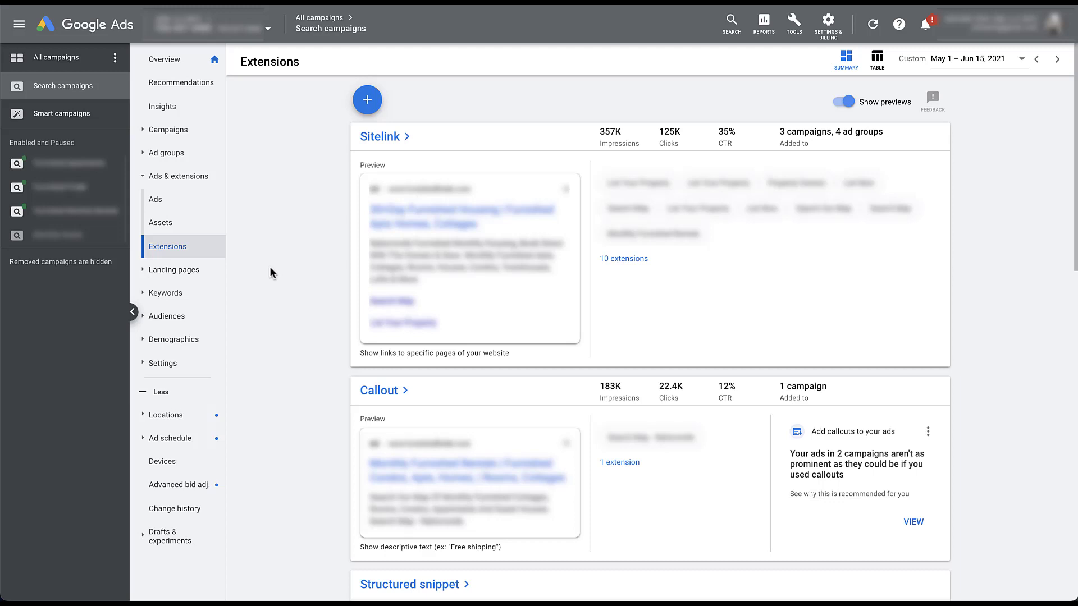
{"action": "mouse_move", "coordinate": [333, 178]}
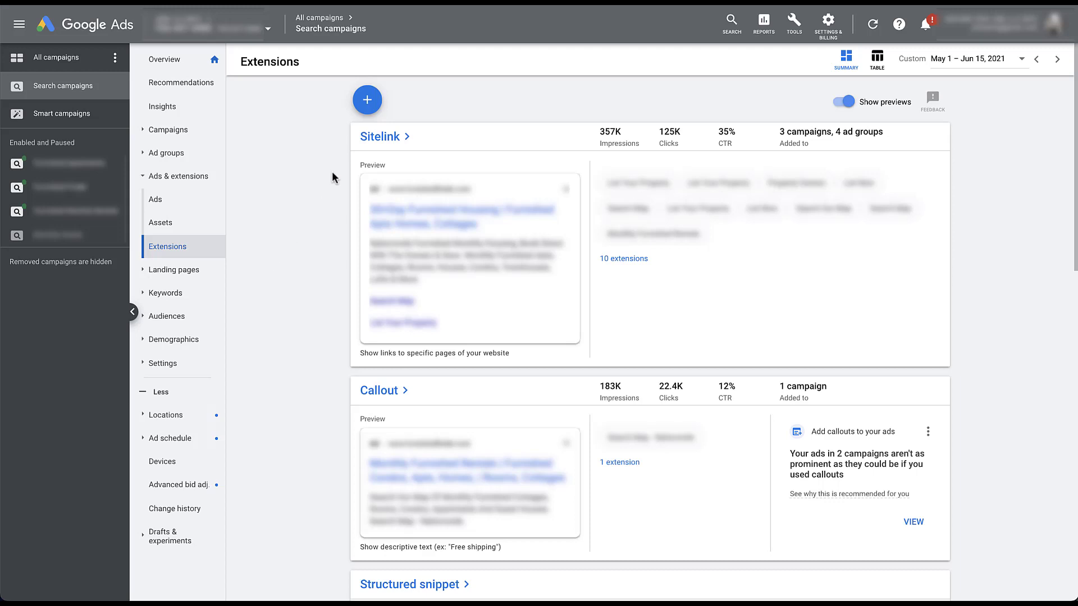
Step: Create a new image extension assigned to the first campaign
{"action": "left_click", "coordinate": [367, 100]}
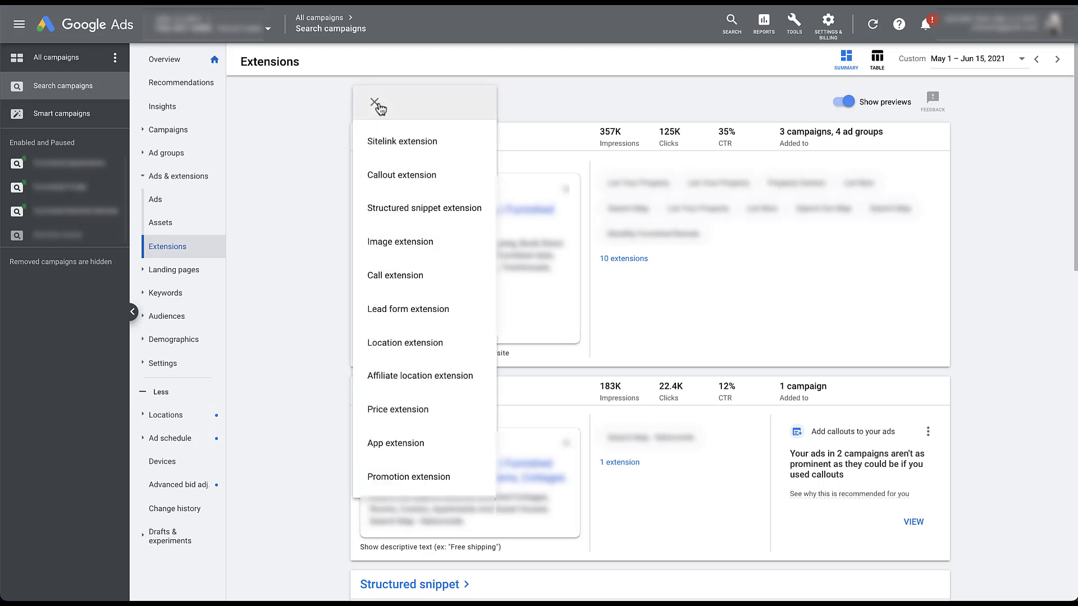
{"action": "left_click", "coordinate": [400, 242]}
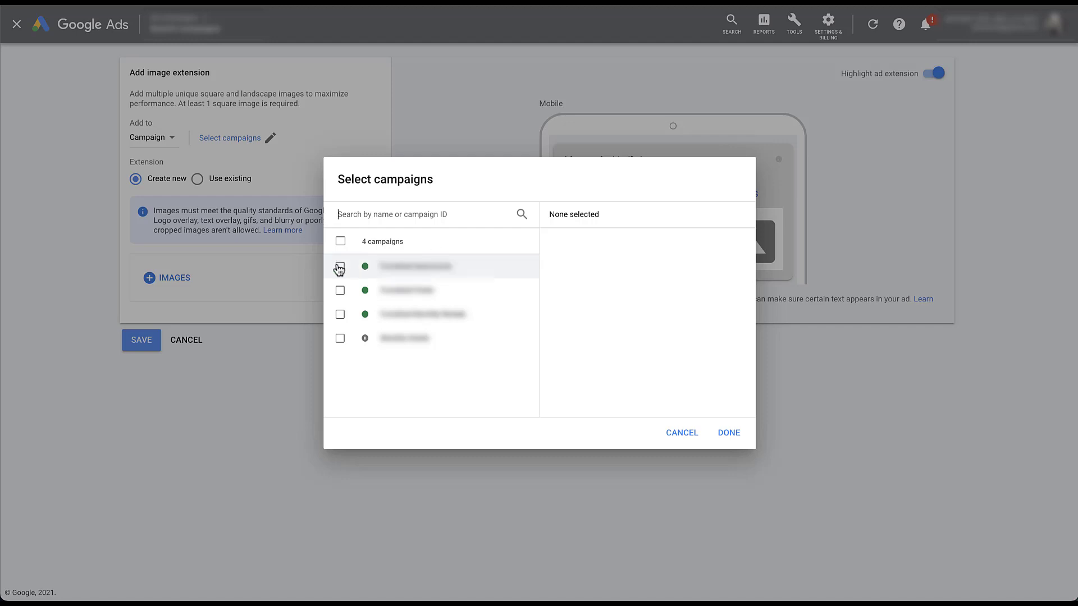
{"action": "left_click", "coordinate": [728, 432]}
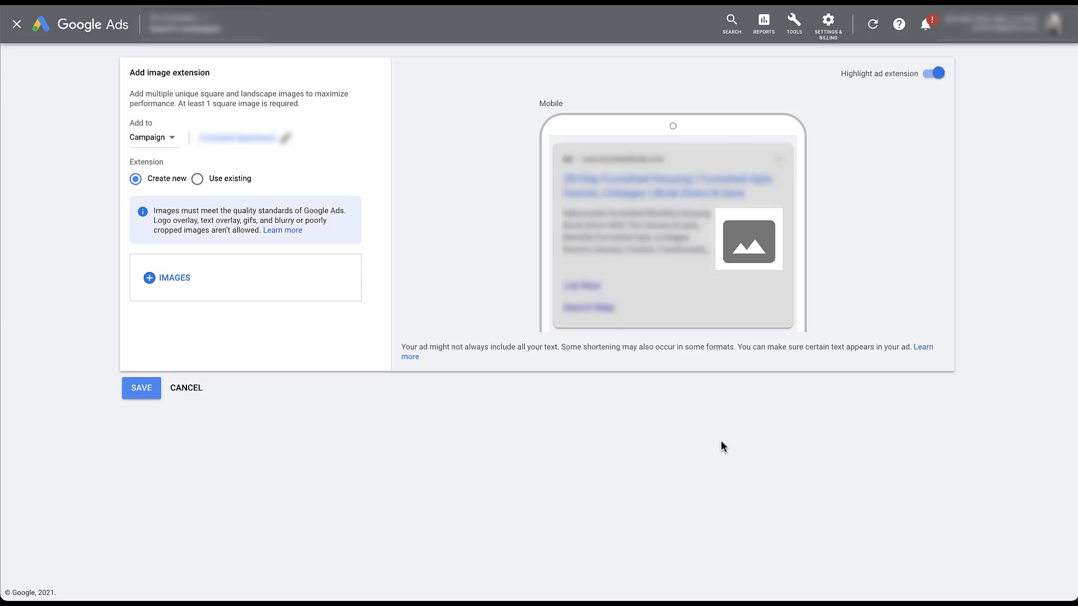
{"action": "mouse_move", "coordinate": [183, 147]}
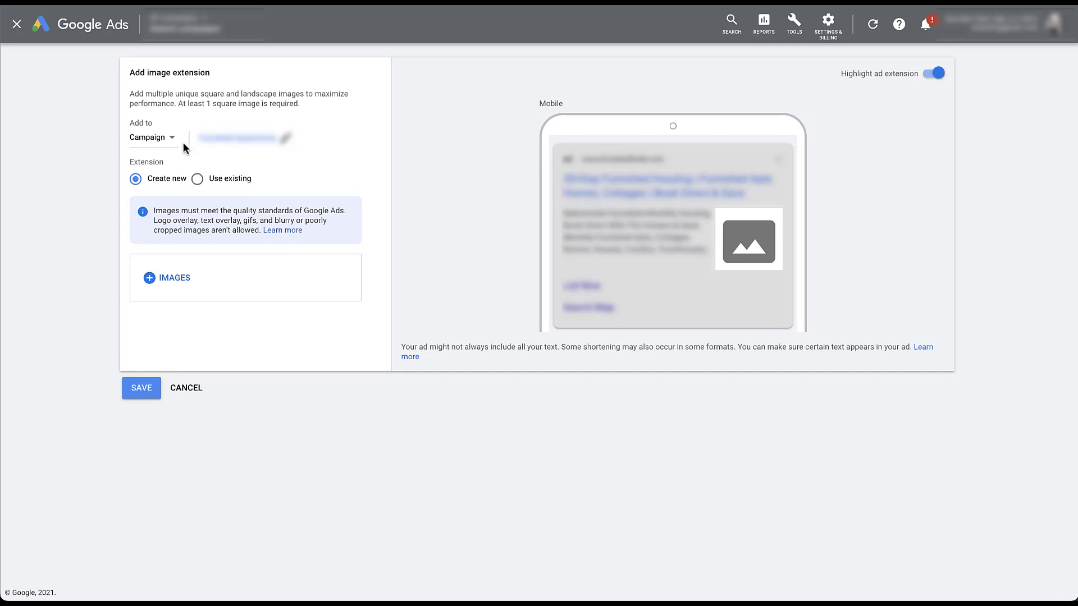
{"action": "left_click", "coordinate": [151, 137]}
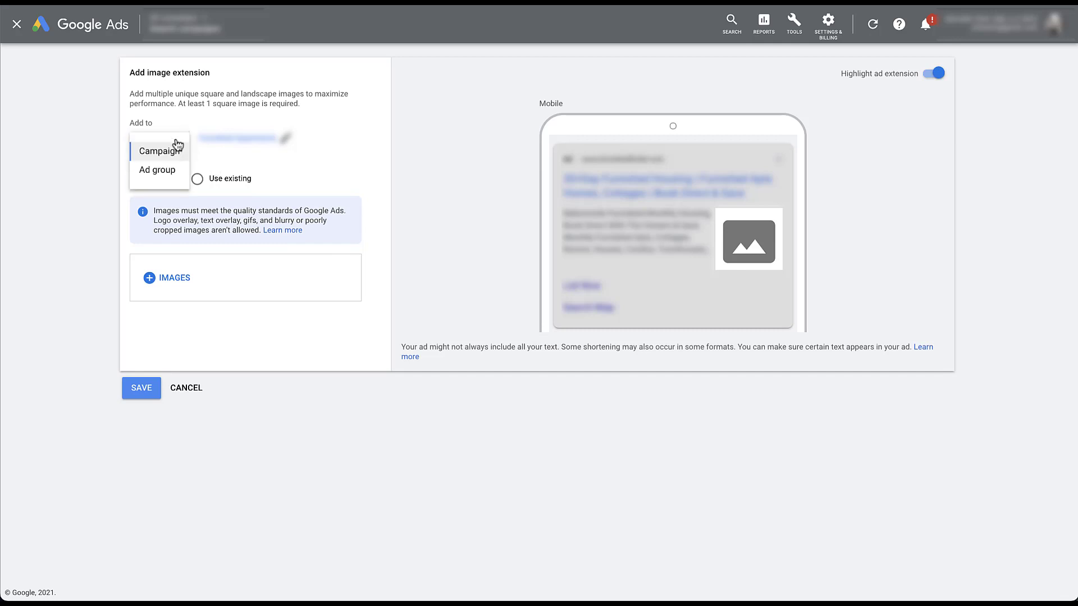
{"action": "mouse_move", "coordinate": [179, 177]}
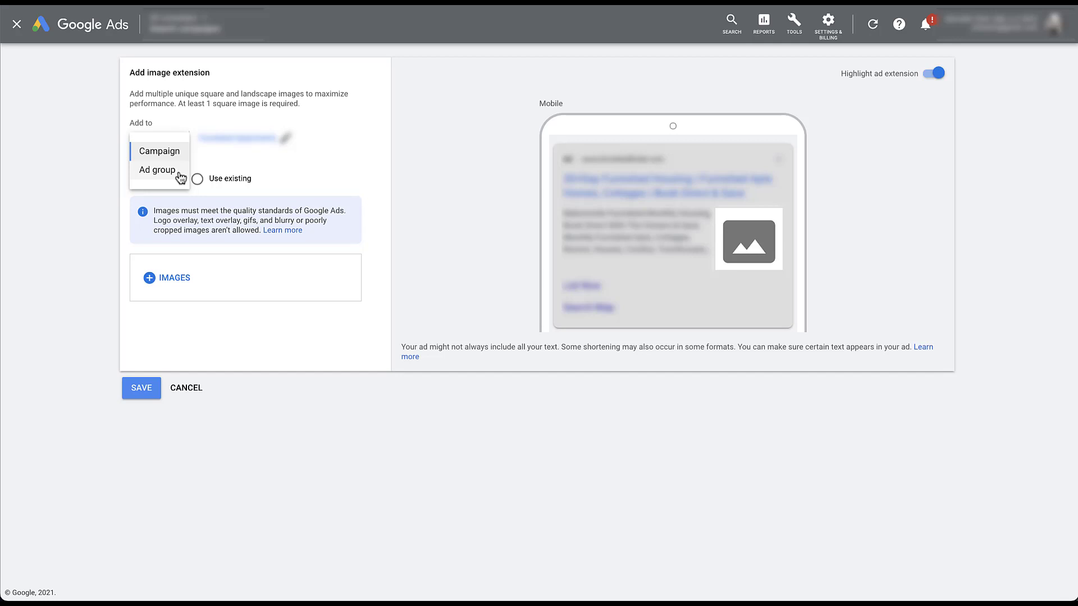
{"action": "left_click", "coordinate": [158, 150]}
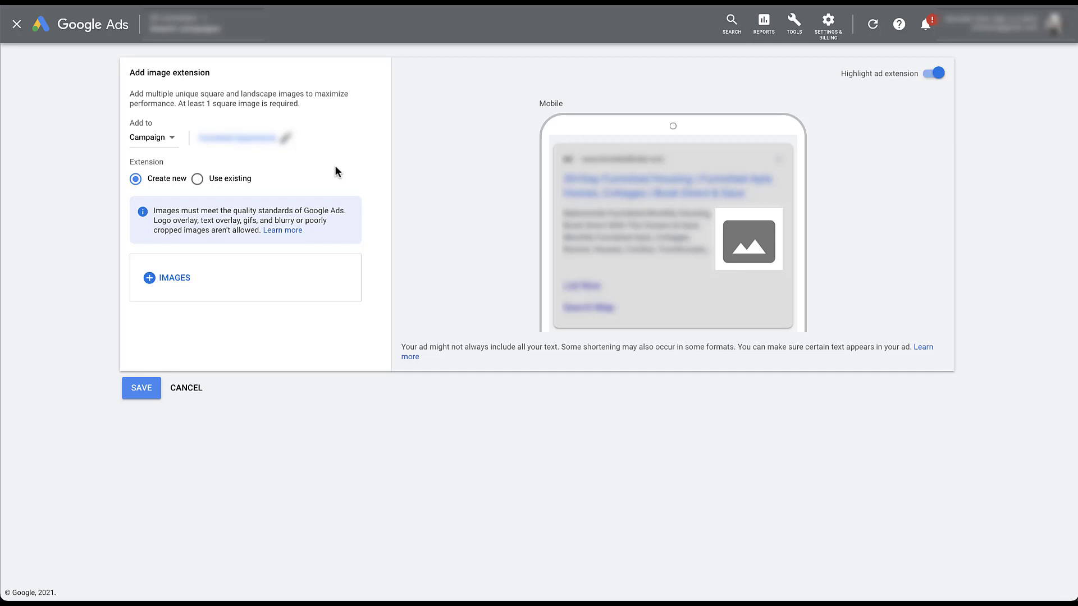
{"action": "mouse_move", "coordinate": [216, 266]}
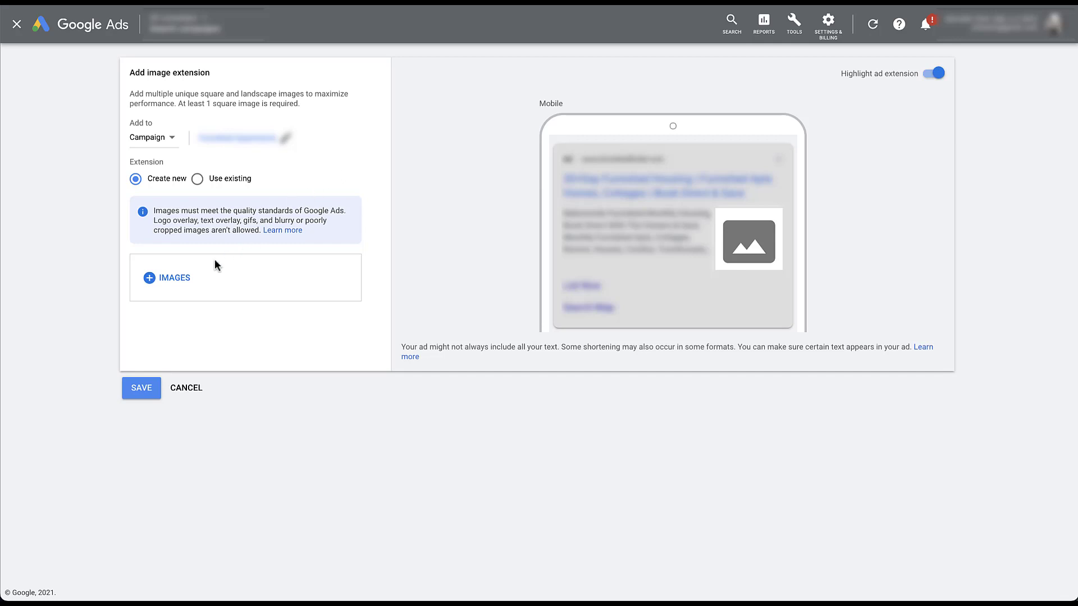
{"action": "left_click", "coordinate": [166, 278]}
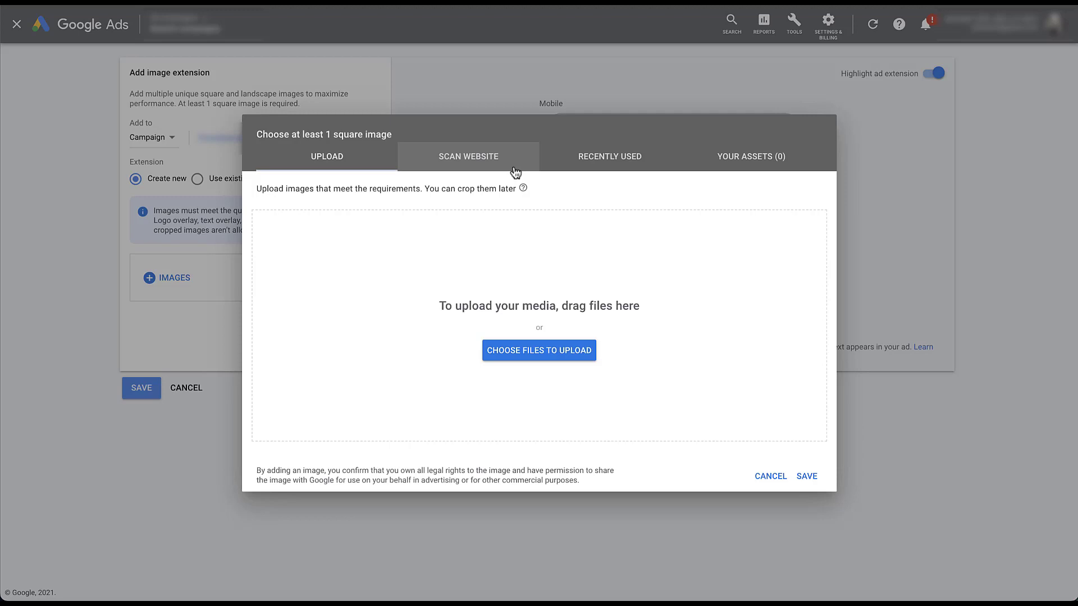
{"action": "left_click", "coordinate": [468, 156]}
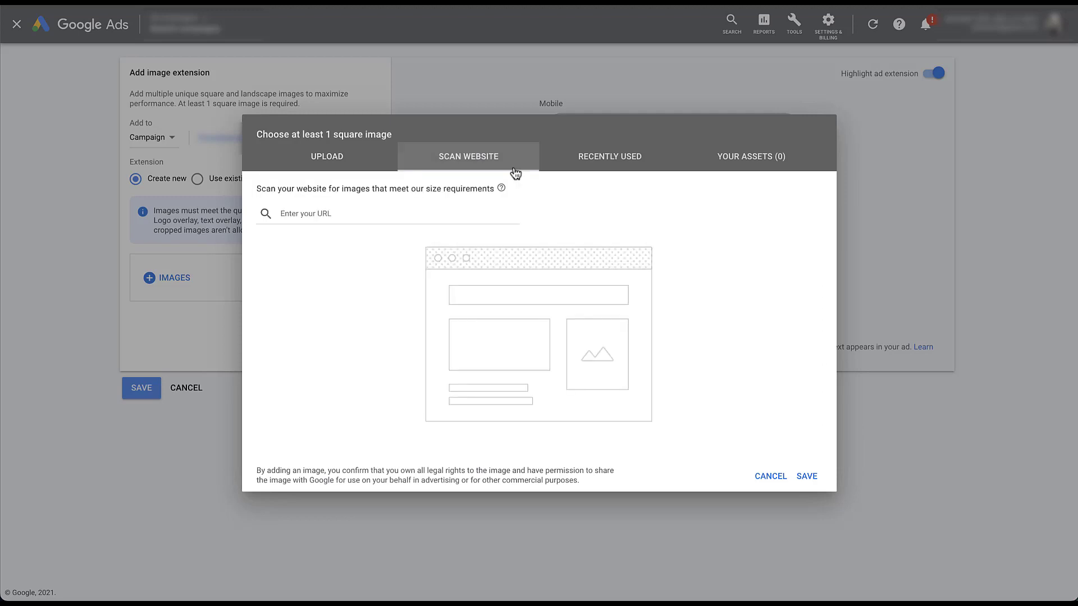
{"action": "mouse_move", "coordinate": [344, 230]}
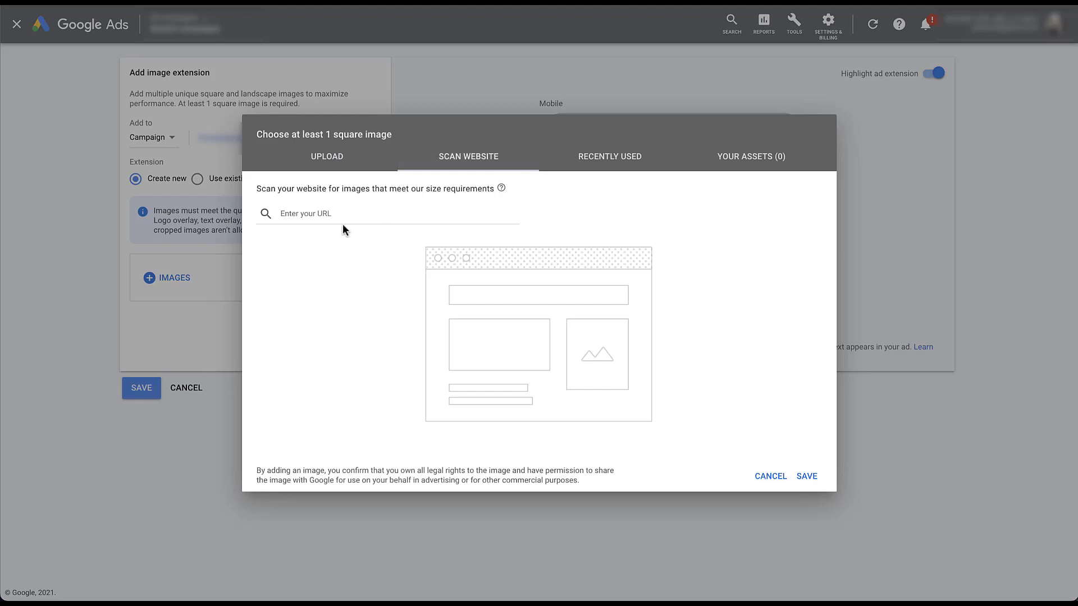
{"action": "type", "text": "http://paidmediapros.com"}
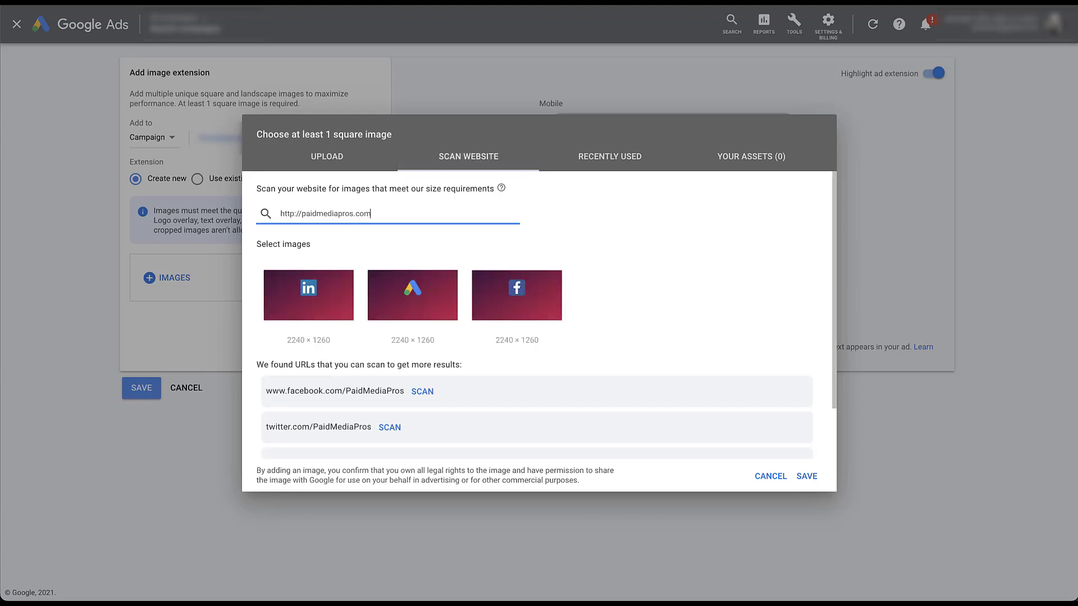
{"action": "mouse_move", "coordinate": [577, 289]}
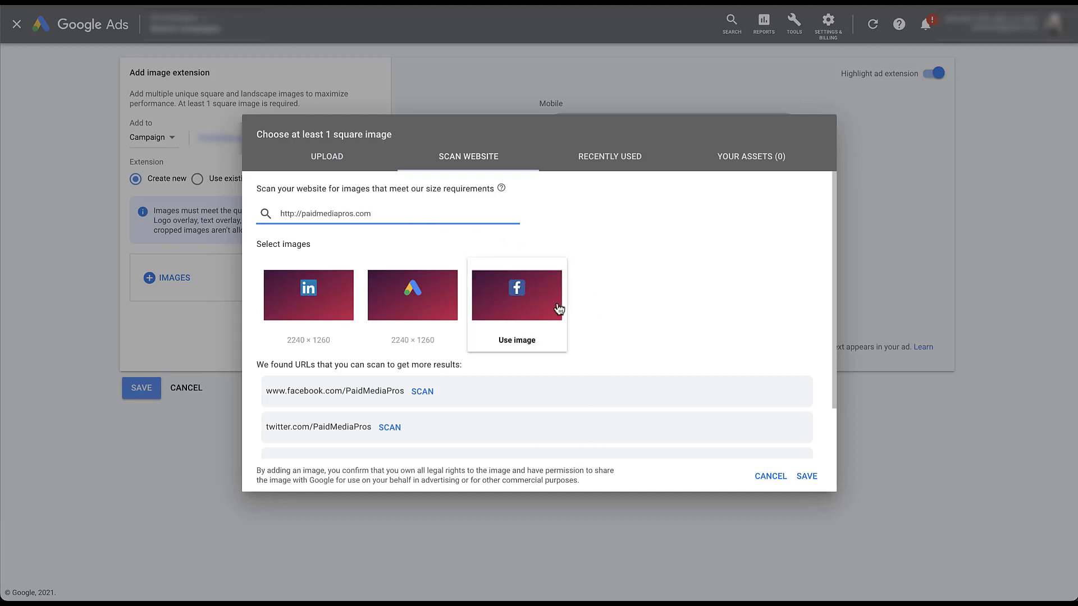
{"action": "mouse_move", "coordinate": [527, 347]}
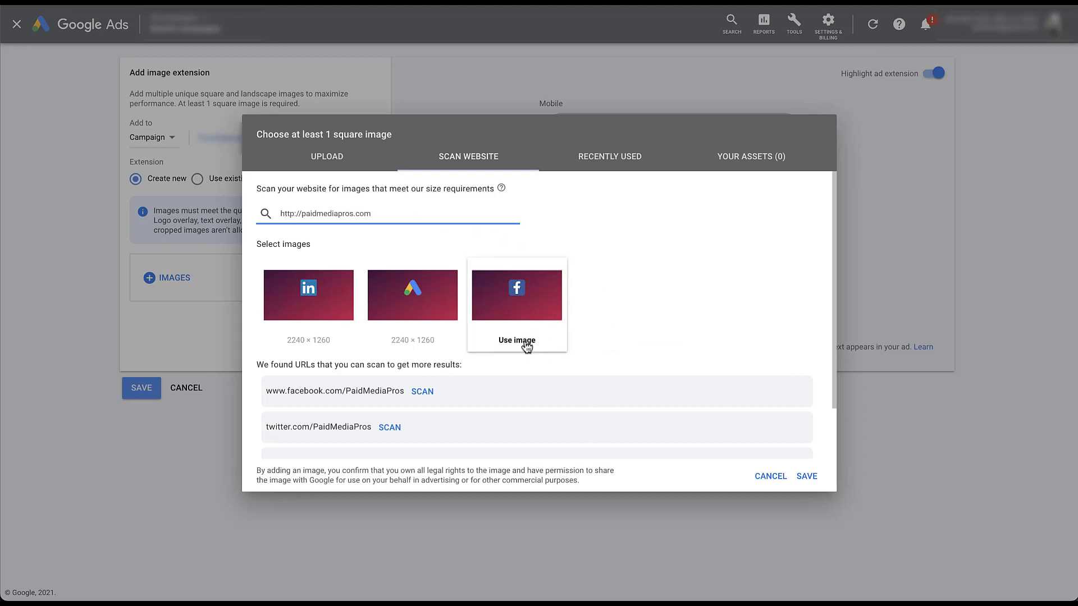
Step: Add the Facebook logo in both ratios and keep only the 1:1 Google Ads logo crop
{"action": "left_click", "coordinate": [516, 340]}
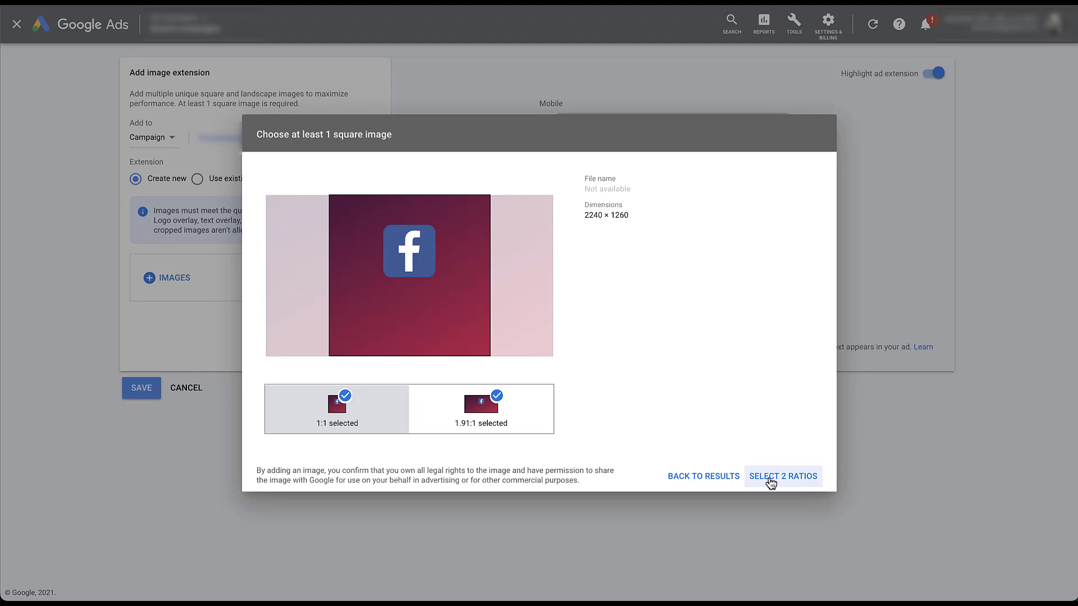
{"action": "left_click", "coordinate": [782, 476]}
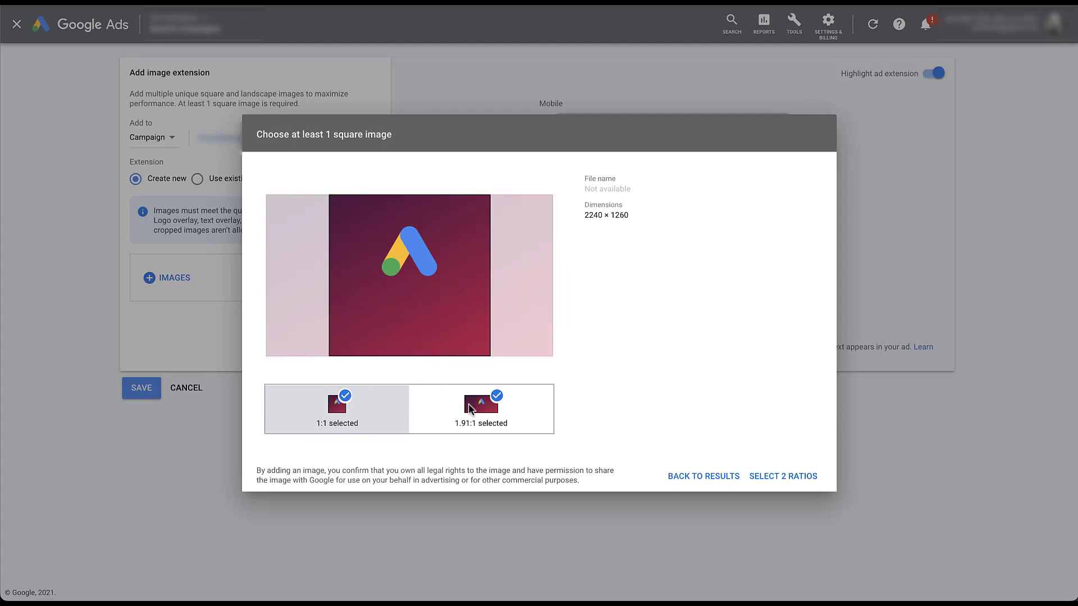
{"action": "mouse_move", "coordinate": [496, 395]}
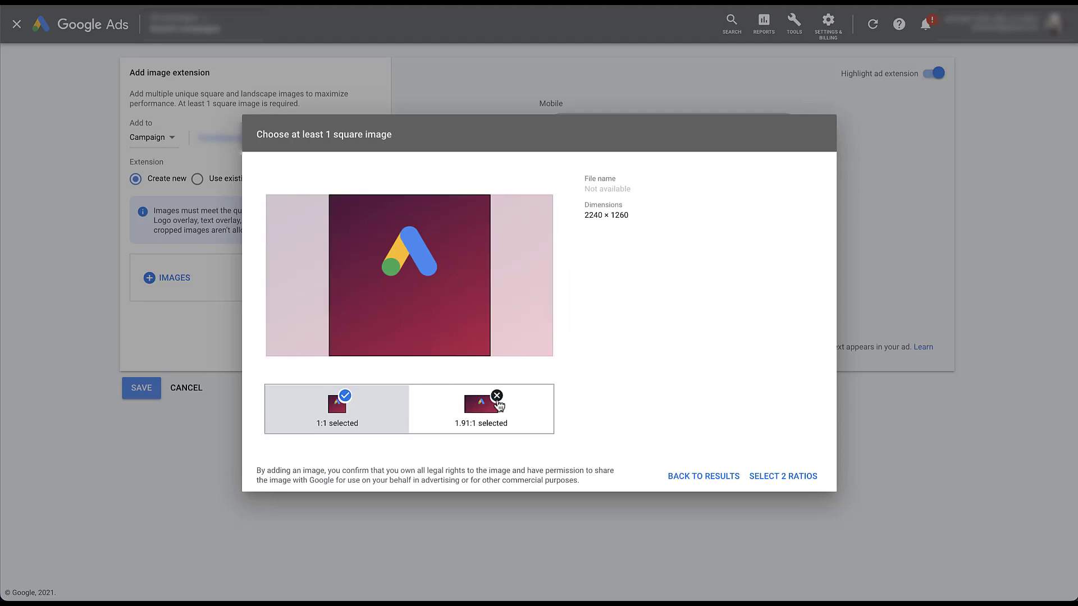
{"action": "left_click", "coordinate": [496, 395]}
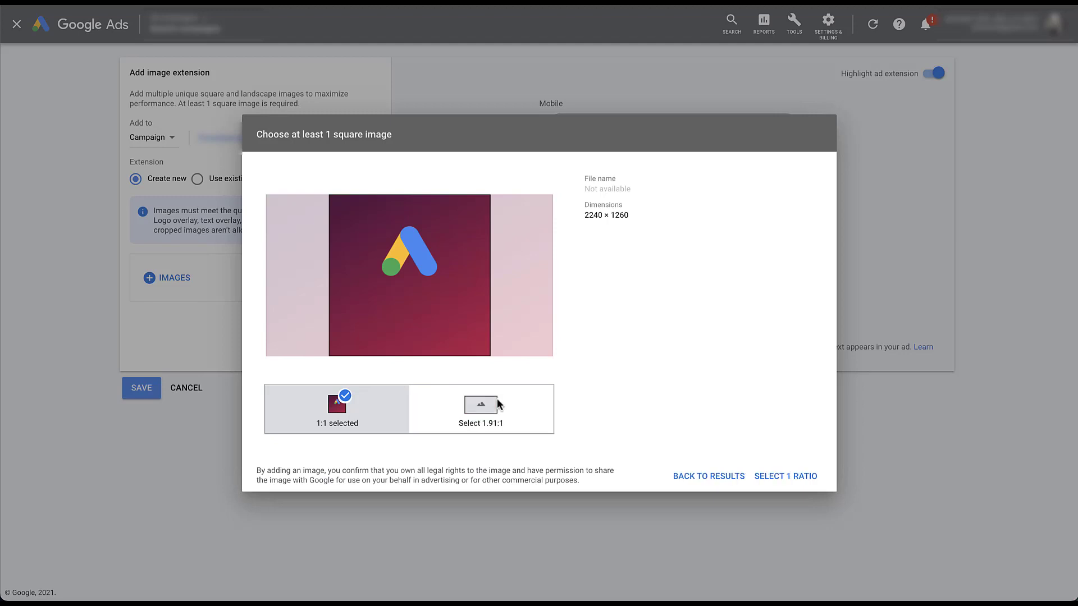
{"action": "mouse_move", "coordinate": [786, 475]}
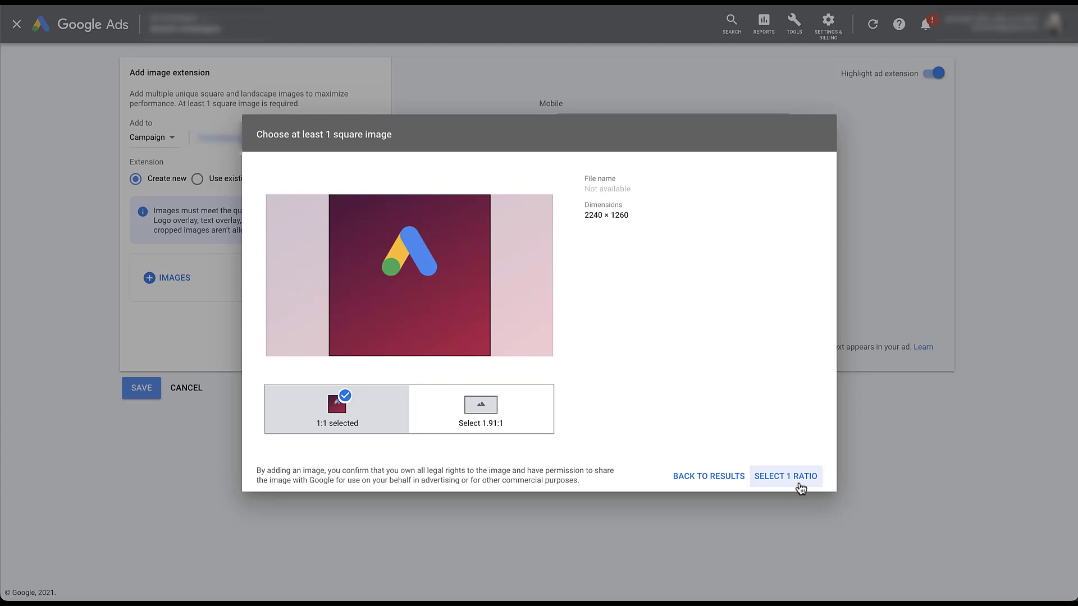
Step: Confirm the single 1:1 ratio for the Google Ads logo and review the scan results
{"action": "left_click", "coordinate": [784, 476]}
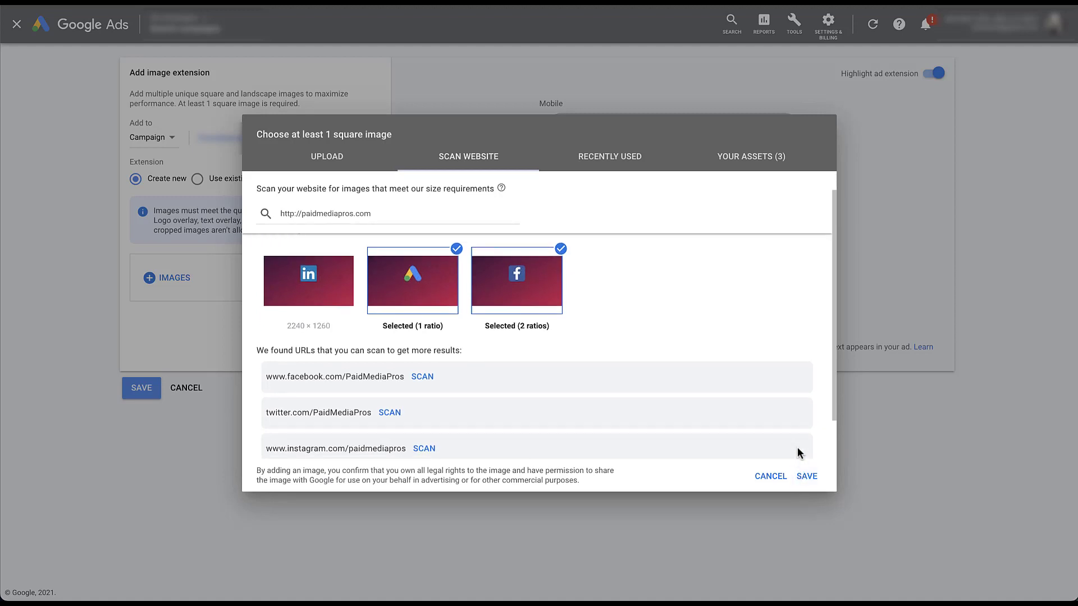
{"action": "scroll", "scroll_direction": "down", "scroll_amount": 3}
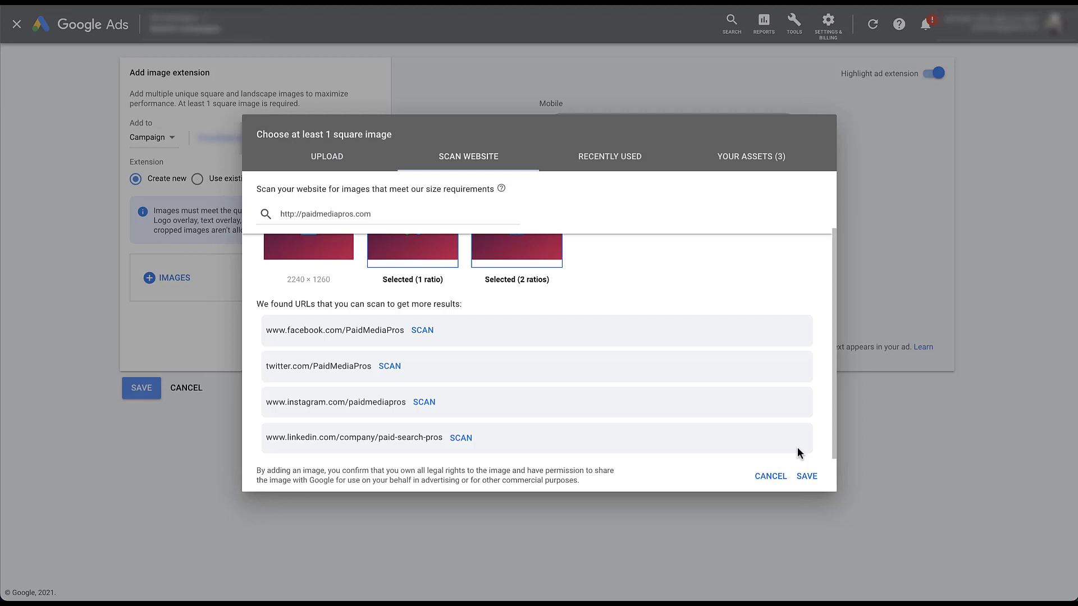
{"action": "scroll", "scroll_direction": "up", "scroll_amount": 3}
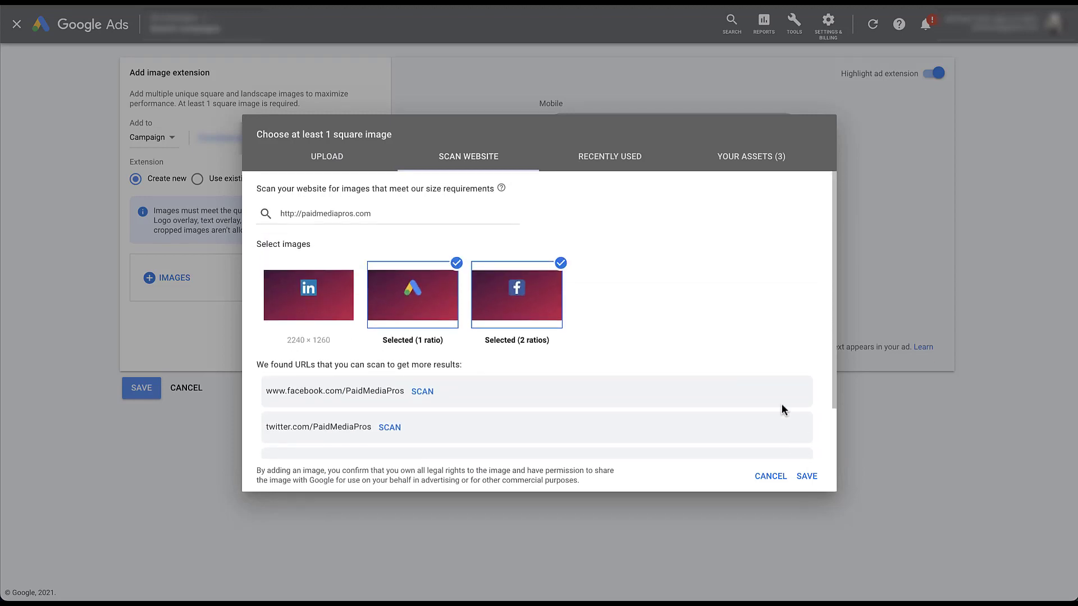
{"action": "mouse_move", "coordinate": [735, 305]}
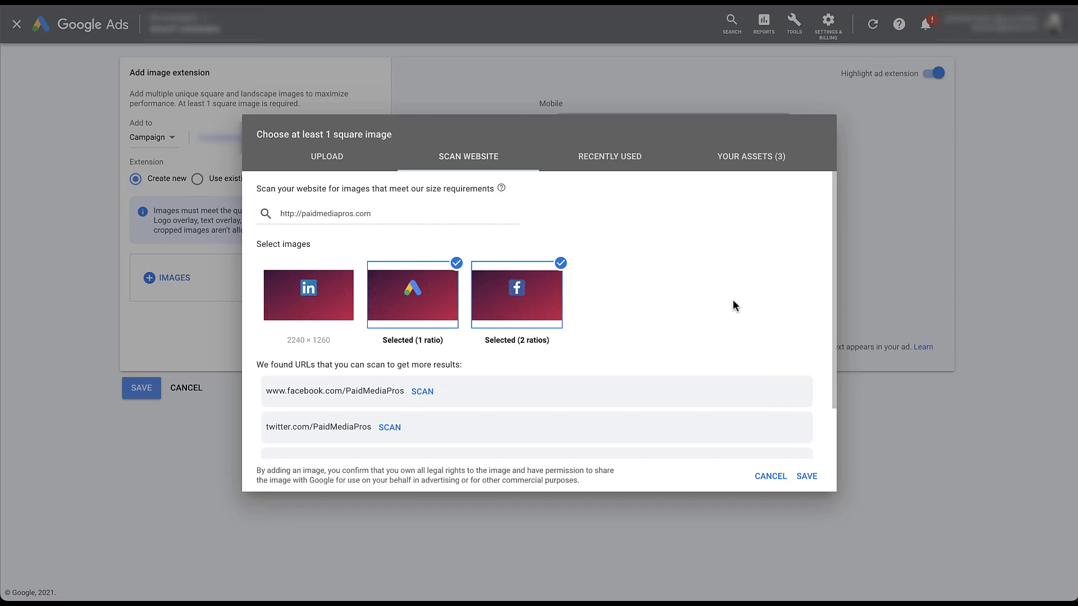
{"action": "mouse_move", "coordinate": [751, 156]}
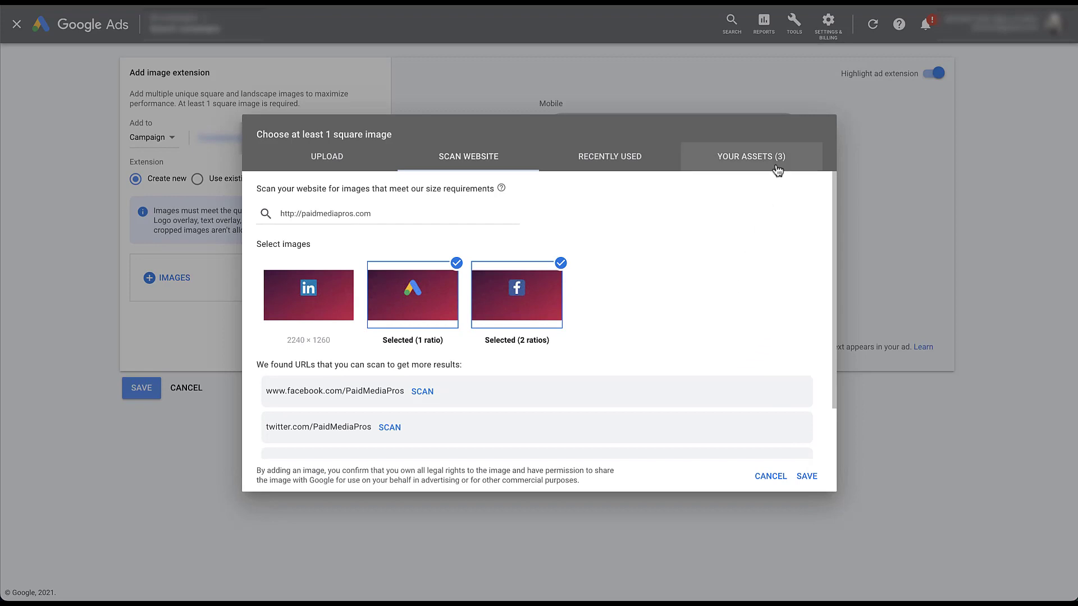
Step: Show the three selected images under Your Assets
{"action": "left_click", "coordinate": [750, 156]}
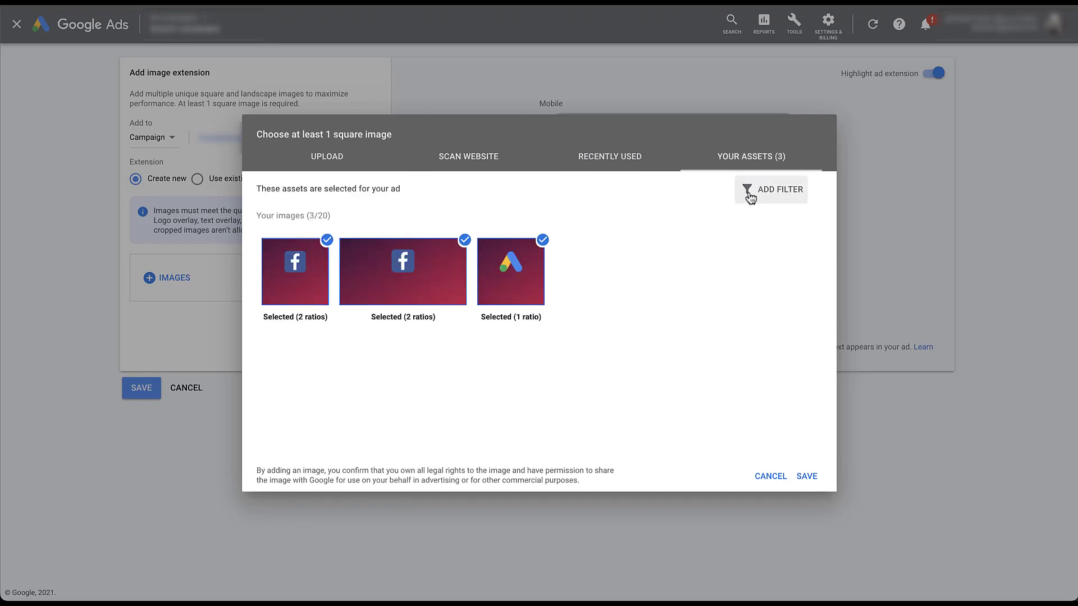
{"action": "mouse_move", "coordinate": [679, 273]}
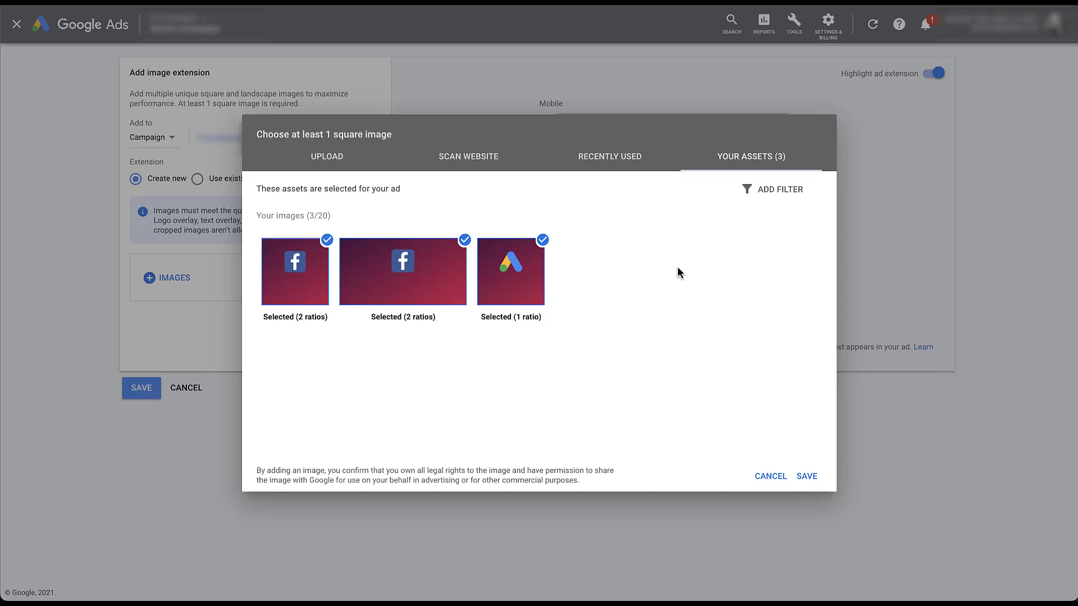
{"action": "mouse_move", "coordinate": [350, 169]}
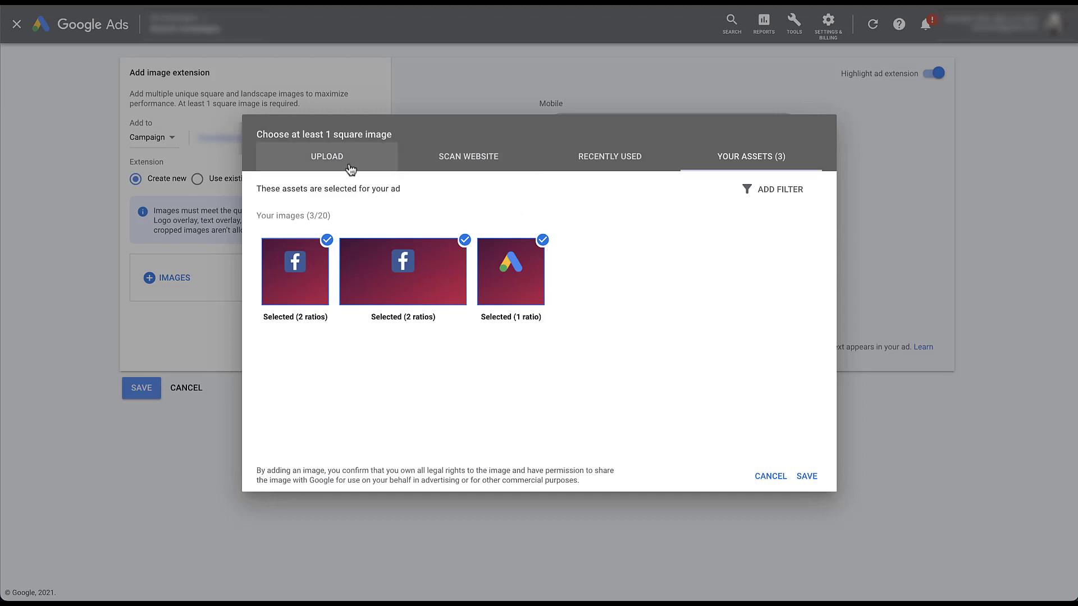
Step: Switch the image picker to the Upload option
{"action": "left_click", "coordinate": [326, 156]}
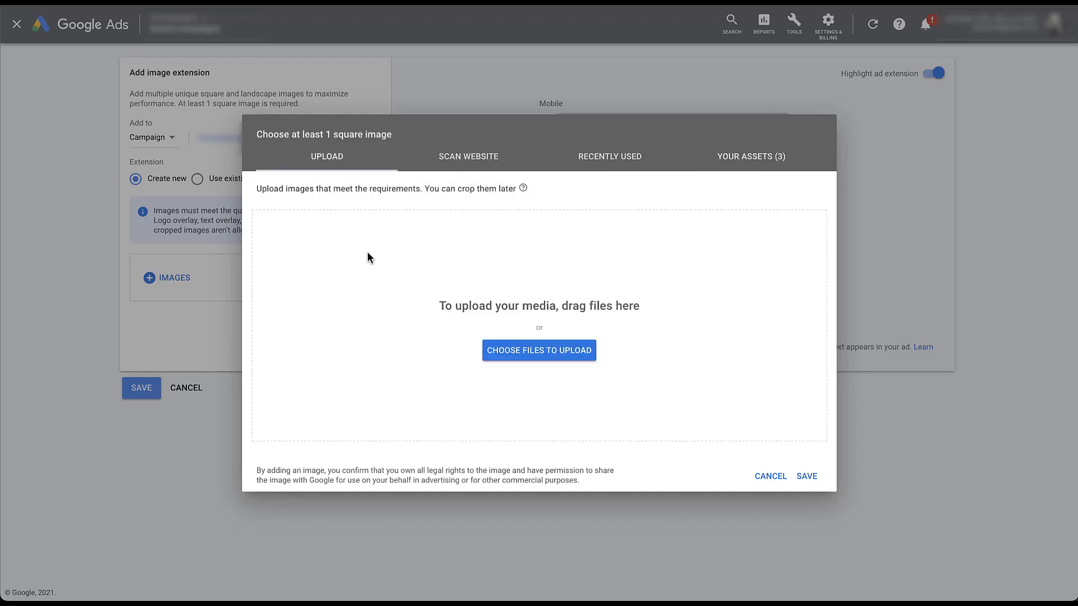
{"action": "mouse_move", "coordinate": [358, 291]}
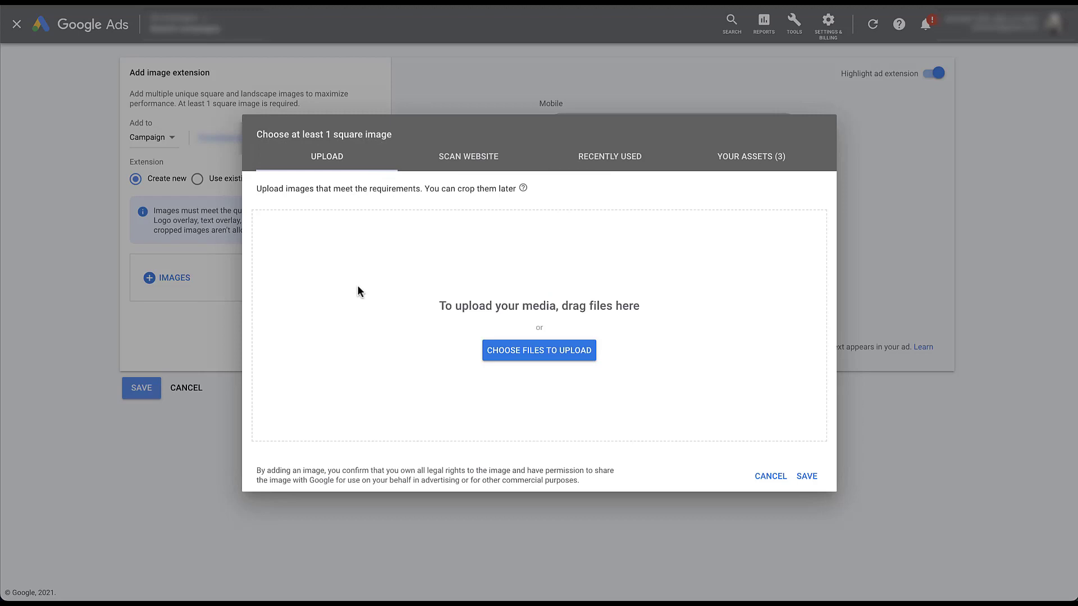
{"action": "mouse_move", "coordinate": [600, 258]}
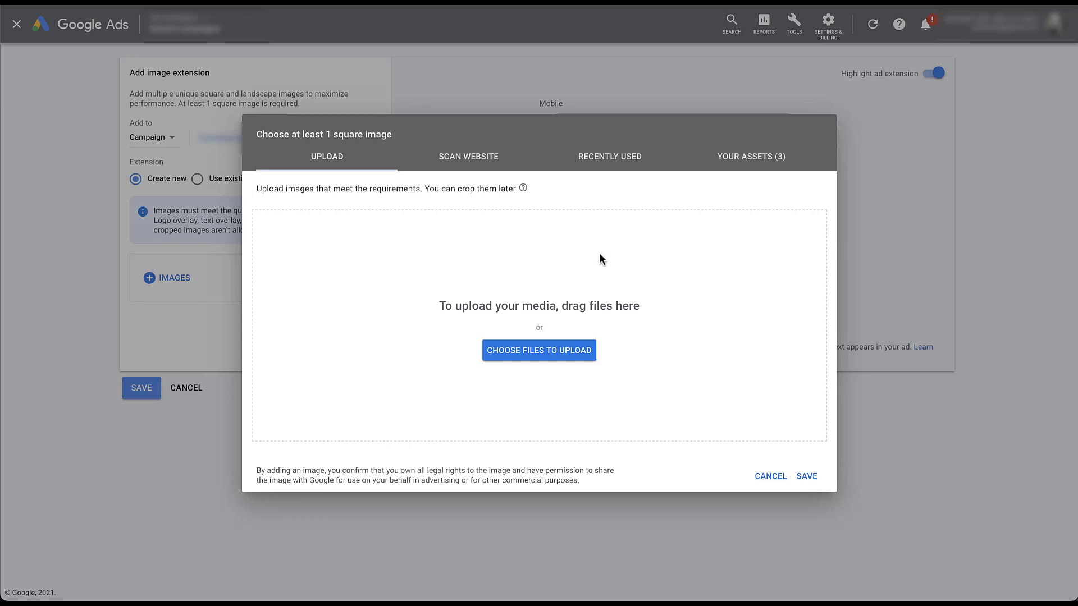
{"action": "mouse_move", "coordinate": [536, 217]}
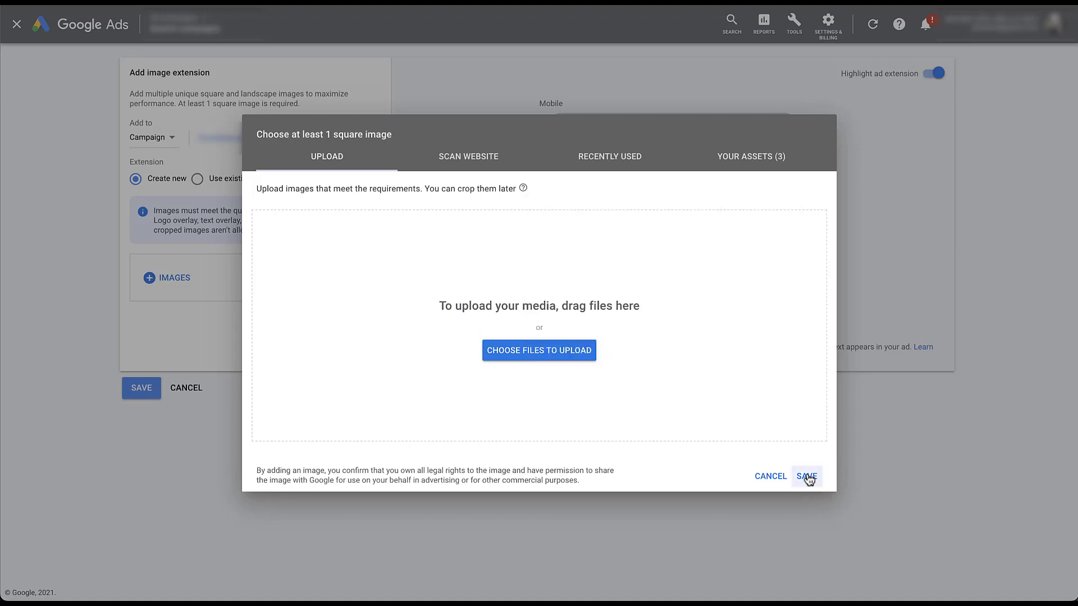
Step: Save the three chosen images into the Add image extension form
{"action": "left_click", "coordinate": [805, 477]}
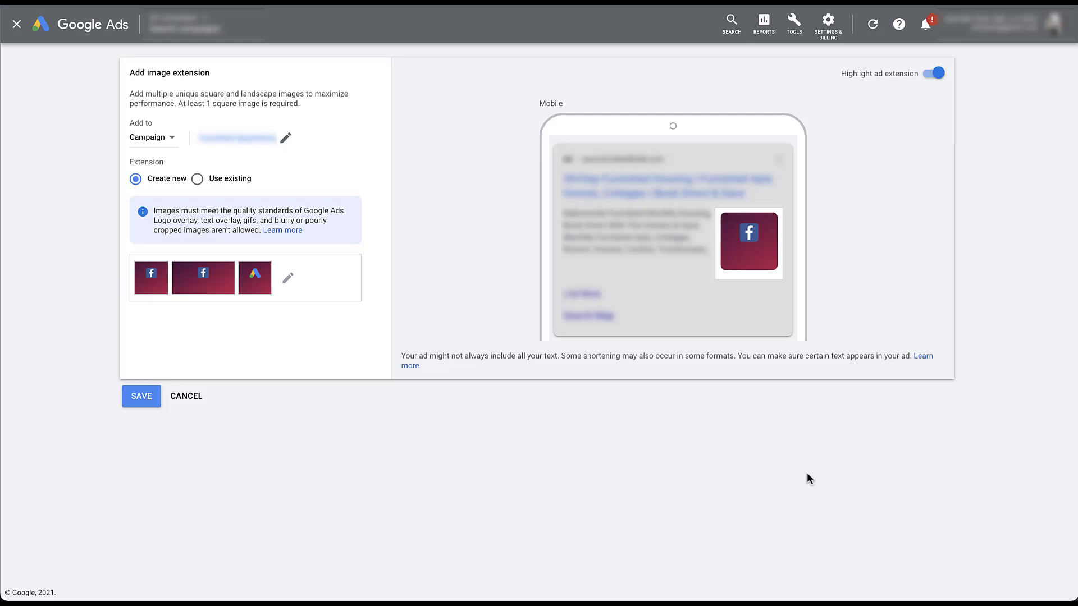
{"action": "mouse_move", "coordinate": [324, 457]}
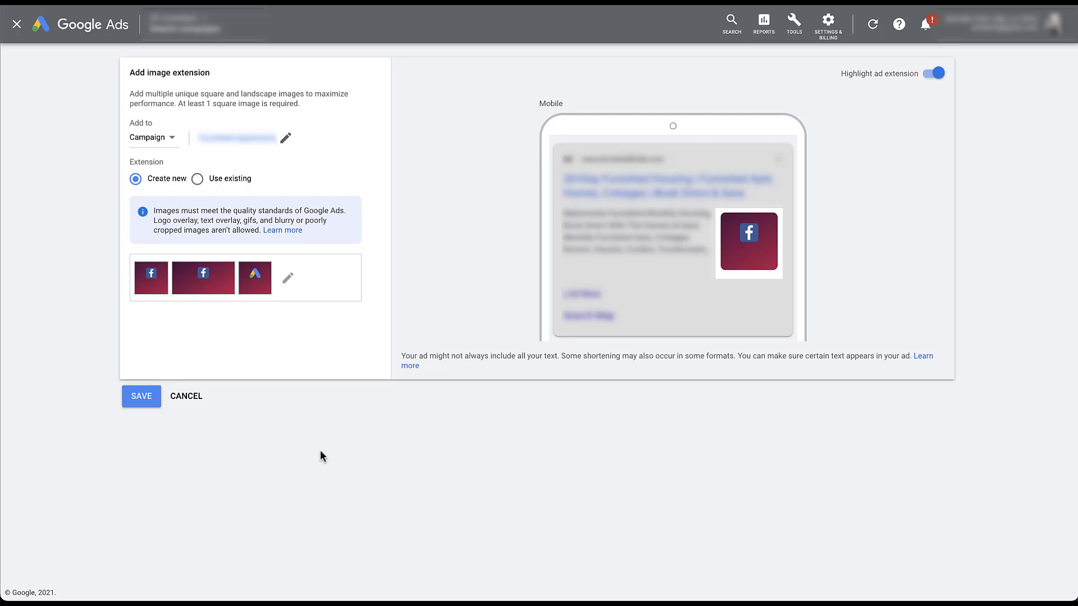
{"action": "mouse_move", "coordinate": [141, 396]}
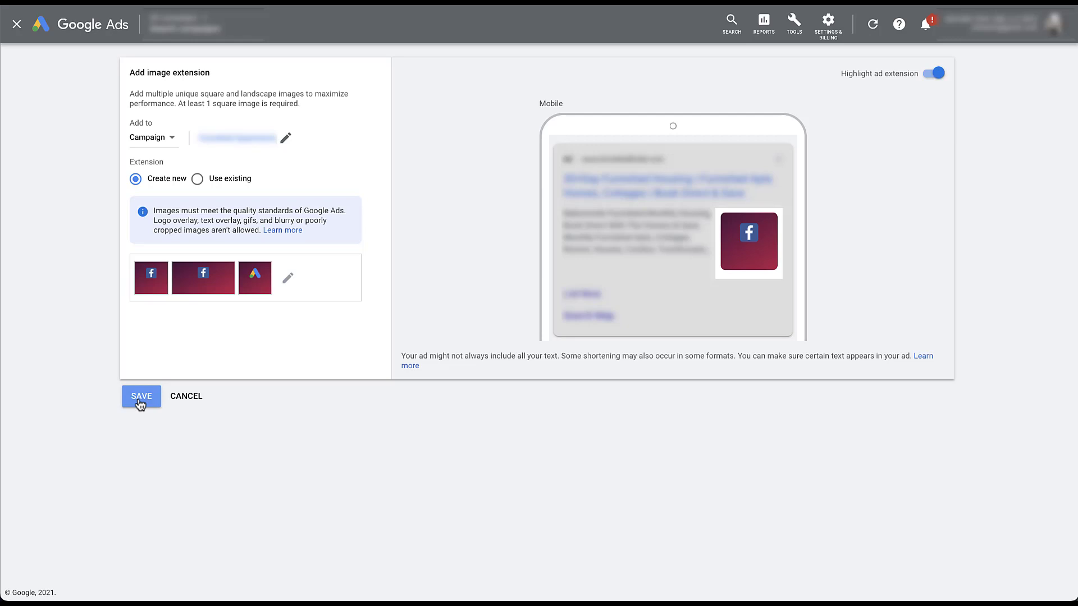
Step: Save the image extension, returning to the summary with seven image extensions
{"action": "left_click", "coordinate": [141, 396]}
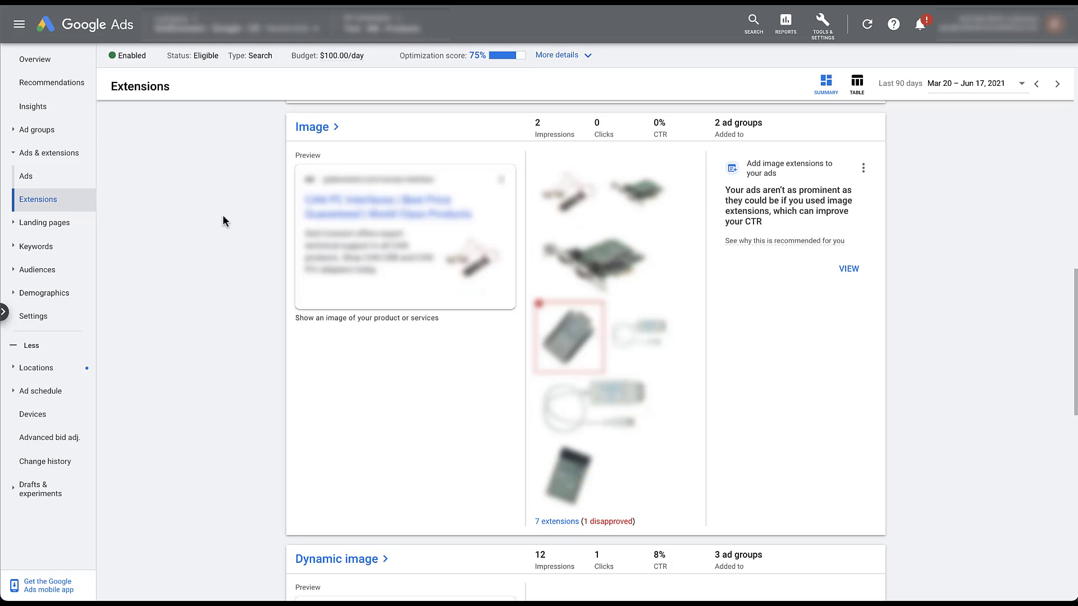
{"action": "mouse_move", "coordinate": [504, 135]}
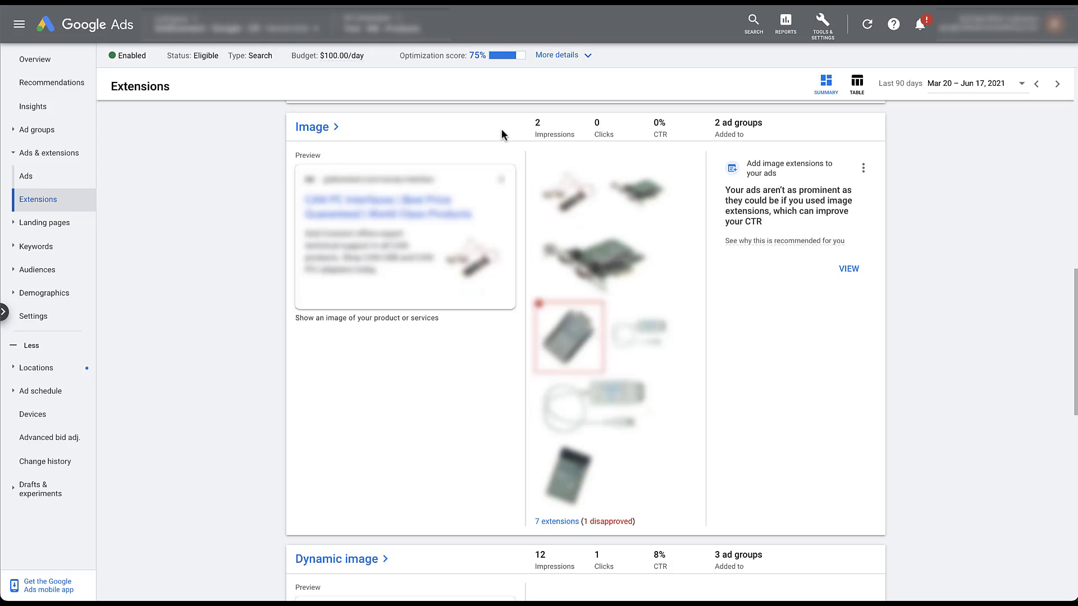
{"action": "mouse_move", "coordinate": [460, 128]}
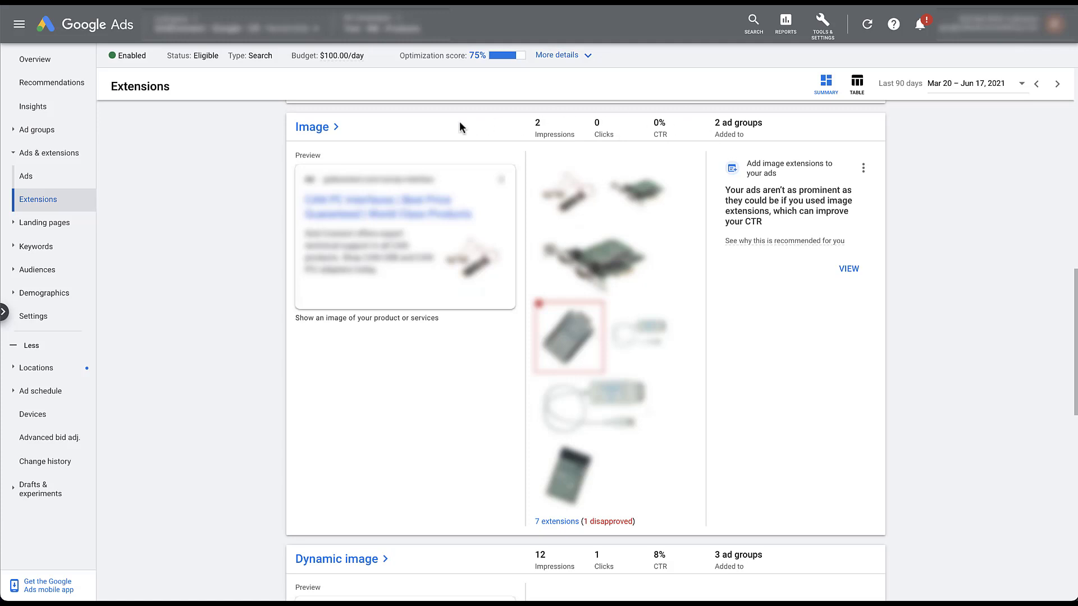
{"action": "mouse_move", "coordinate": [372, 134]}
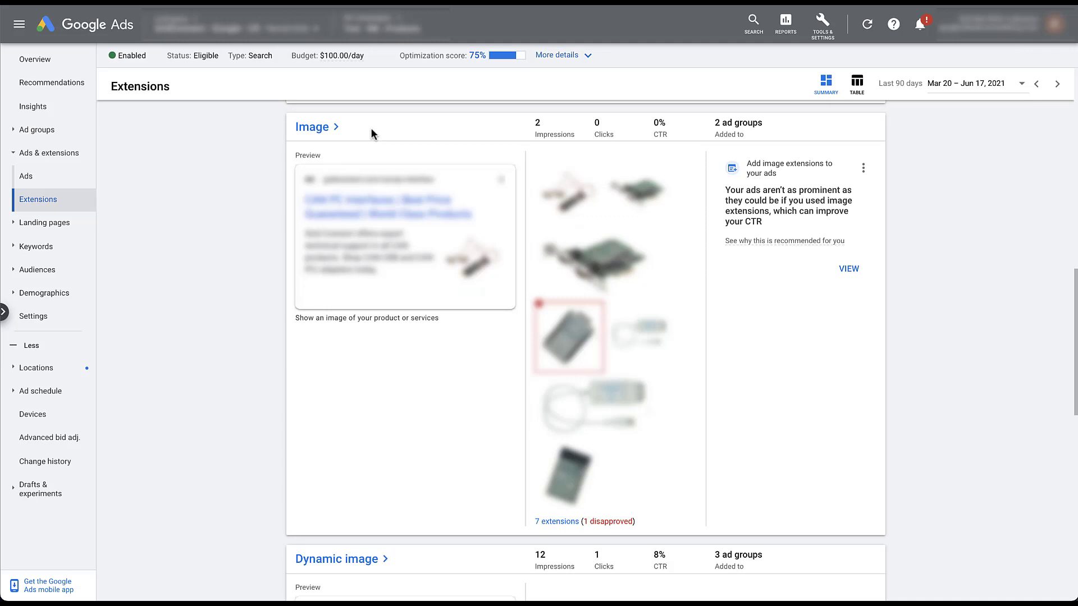
Step: Open the Image extensions table listing six approved and one disapproved extension
{"action": "left_click", "coordinate": [312, 127]}
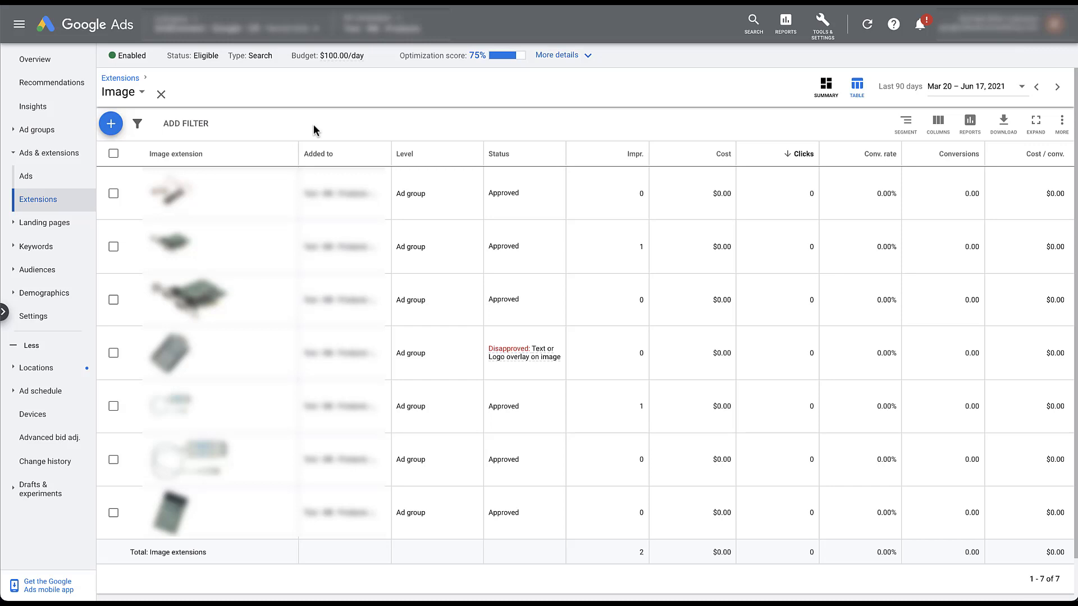
{"action": "mouse_move", "coordinate": [442, 130]}
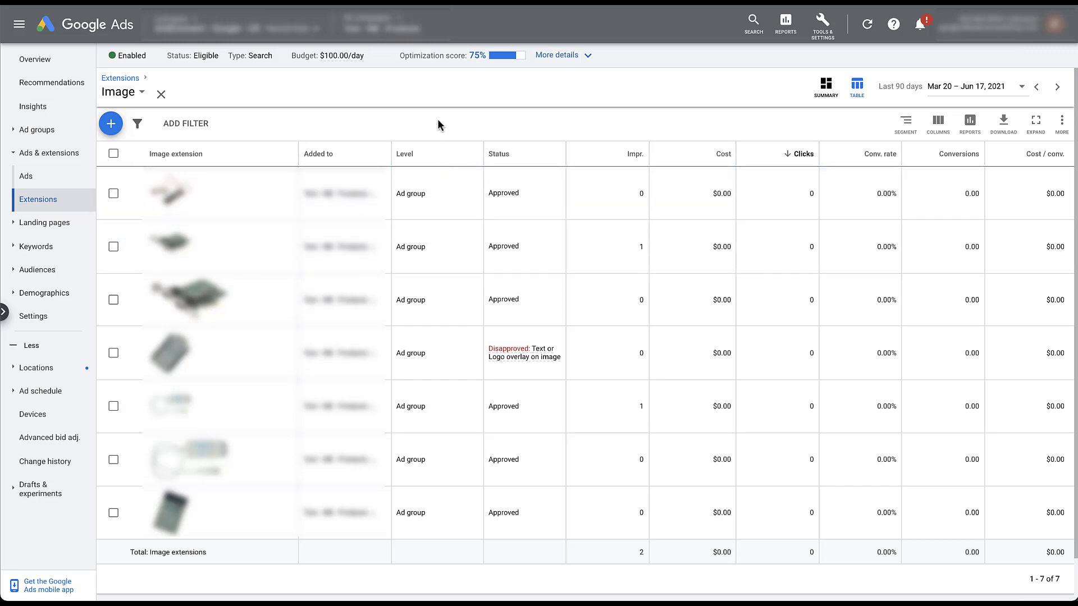
{"action": "mouse_move", "coordinate": [374, 129]}
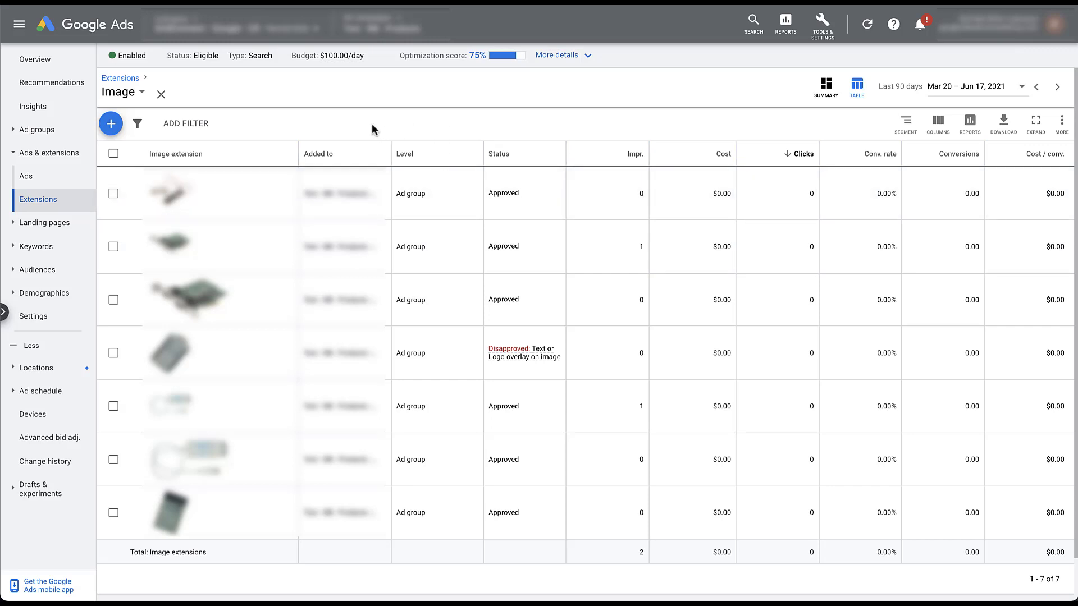
{"action": "mouse_move", "coordinate": [344, 127]}
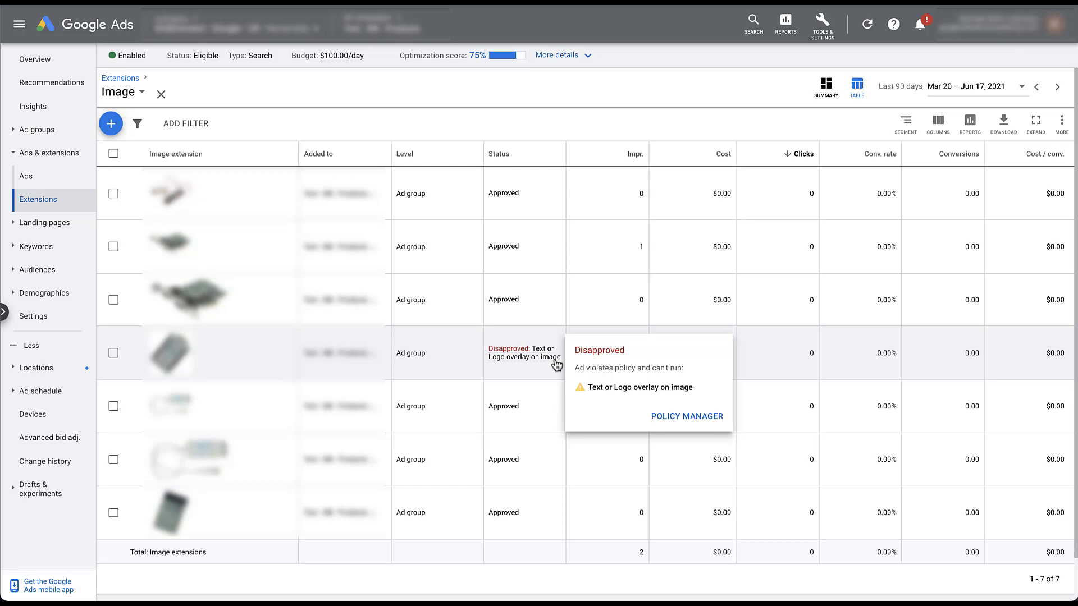
{"action": "mouse_move", "coordinate": [555, 374]}
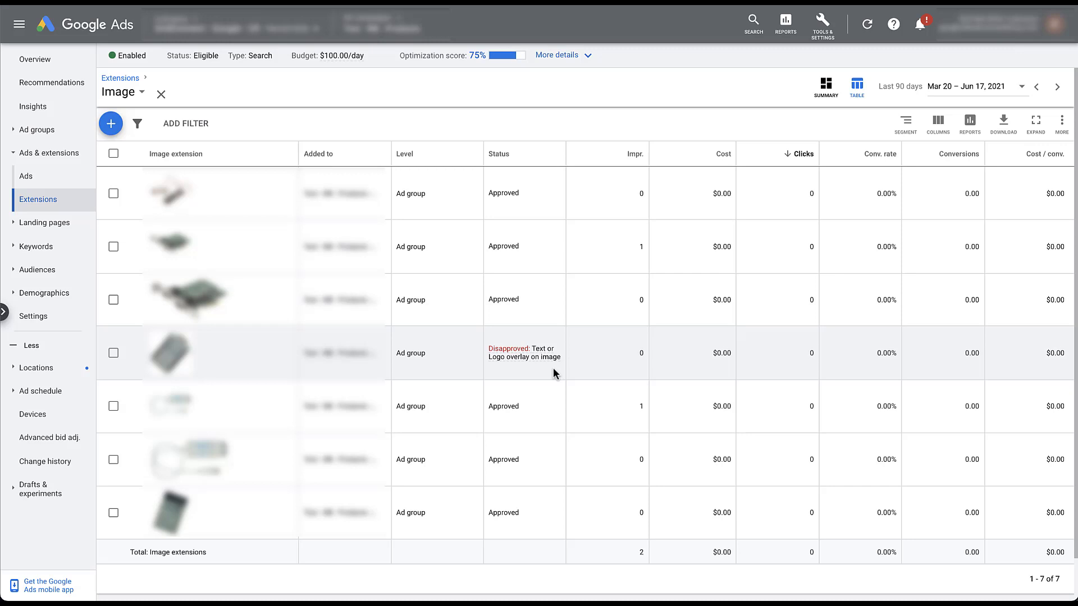
{"action": "mouse_move", "coordinate": [497, 287]}
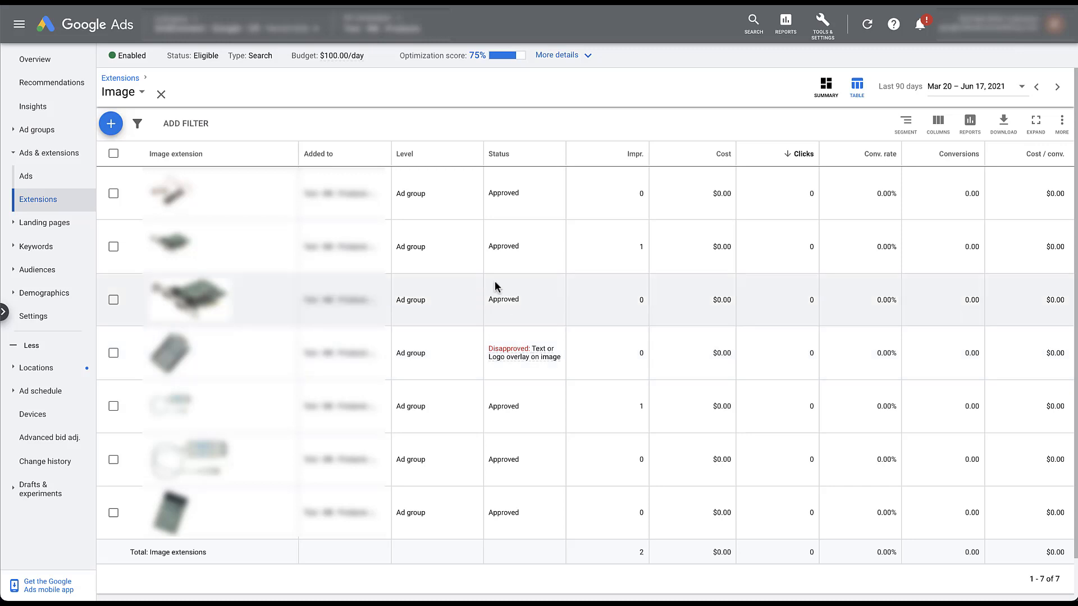
Step: Start a new image extension from existing ones and select three of the 19 listed
{"action": "left_click", "coordinate": [111, 123]}
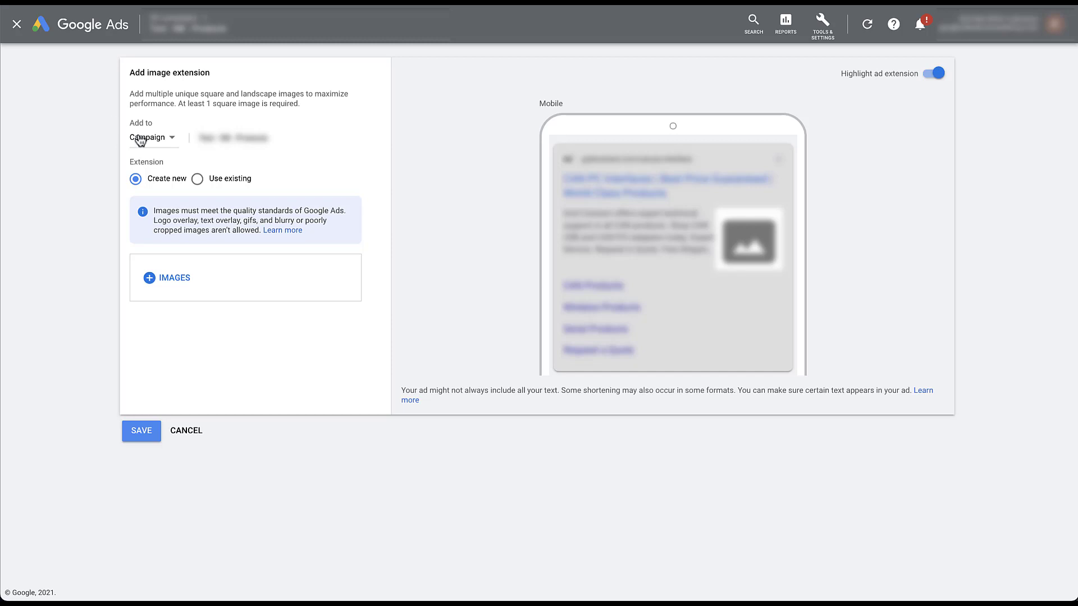
{"action": "left_click", "coordinate": [197, 179]}
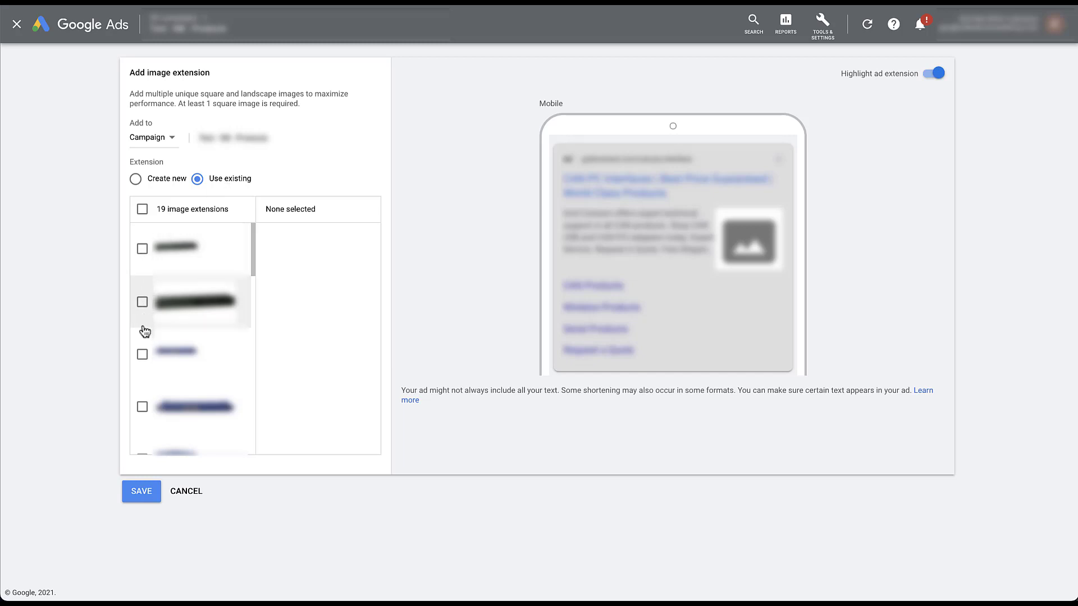
{"action": "left_click", "coordinate": [142, 354]}
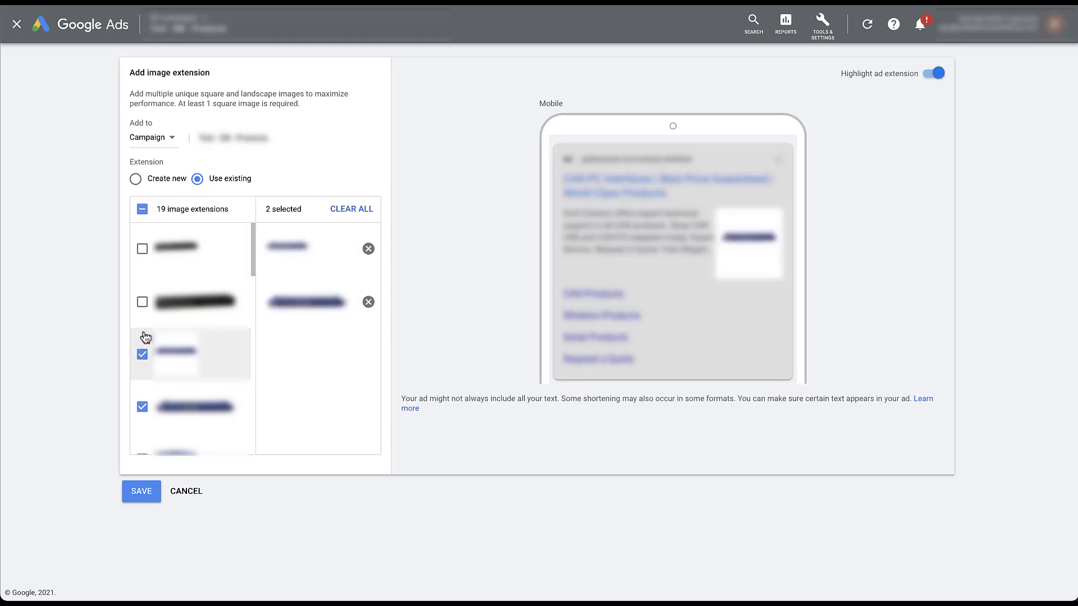
{"action": "left_click", "coordinate": [142, 302]}
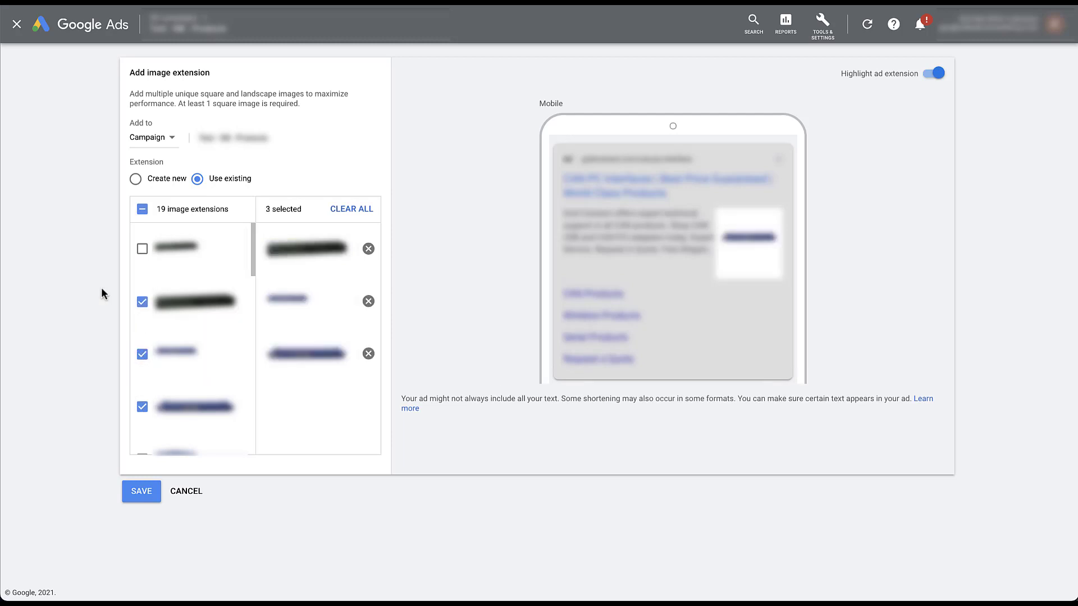